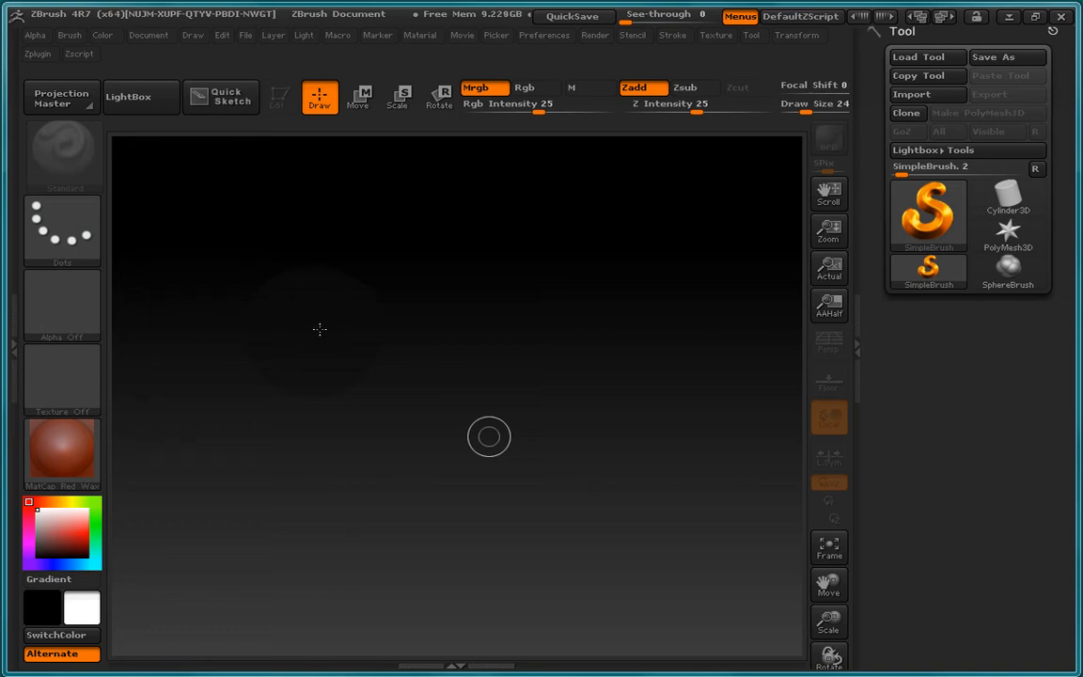
pyautogui.moveTo(467, 291)
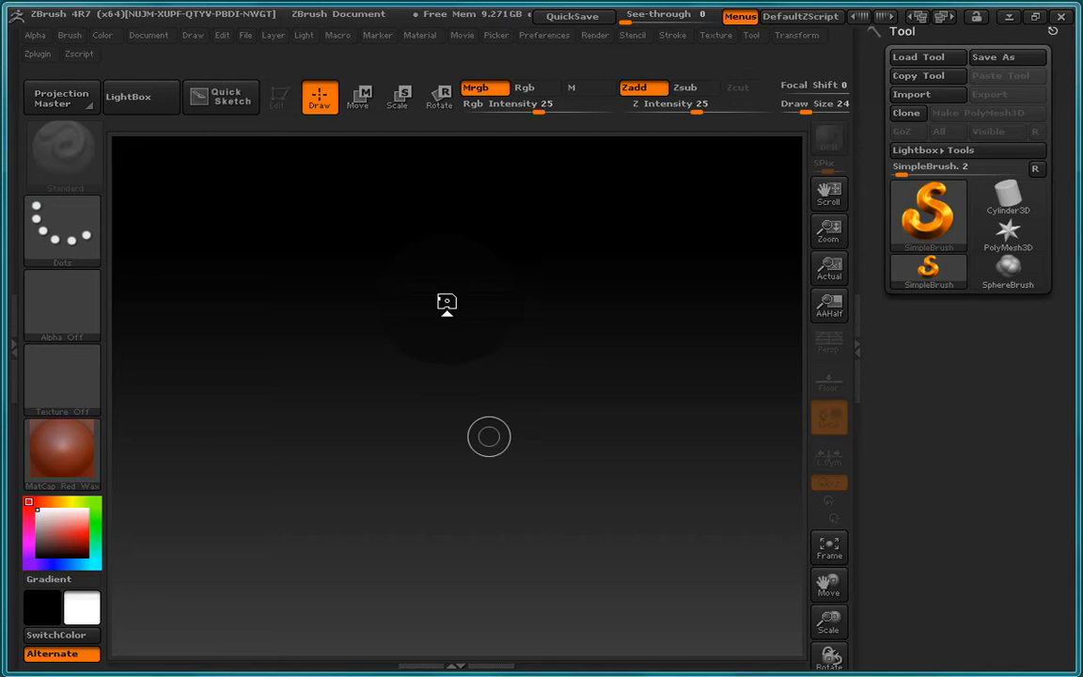
pyautogui.moveTo(587, 280)
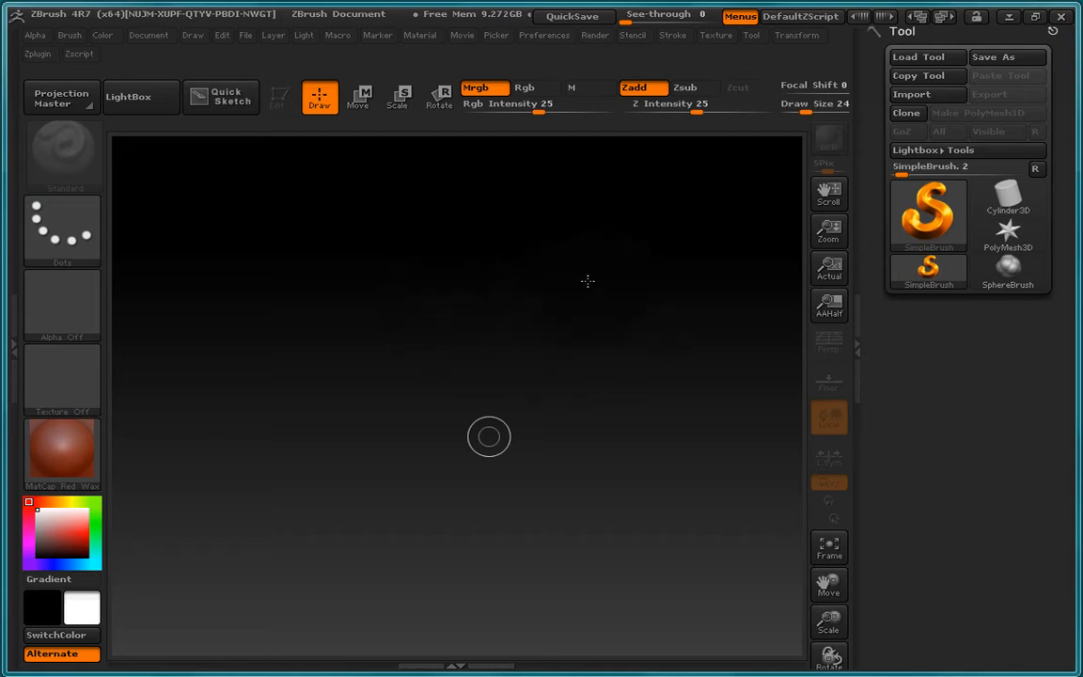
pyautogui.moveTo(582, 205)
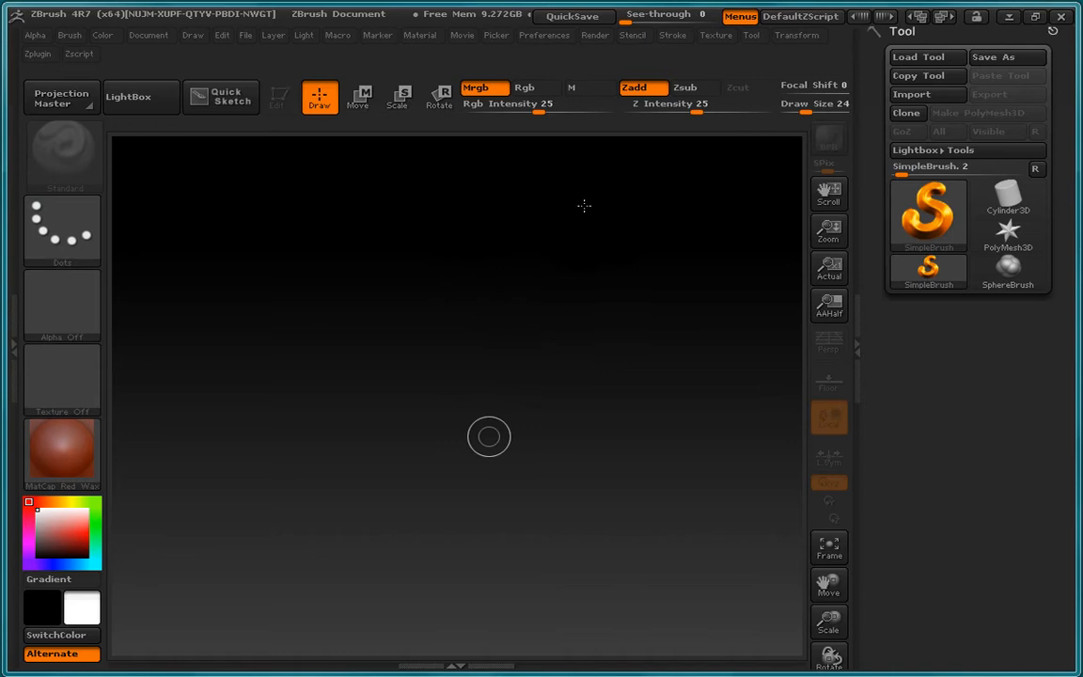
pyautogui.moveTo(573, 251)
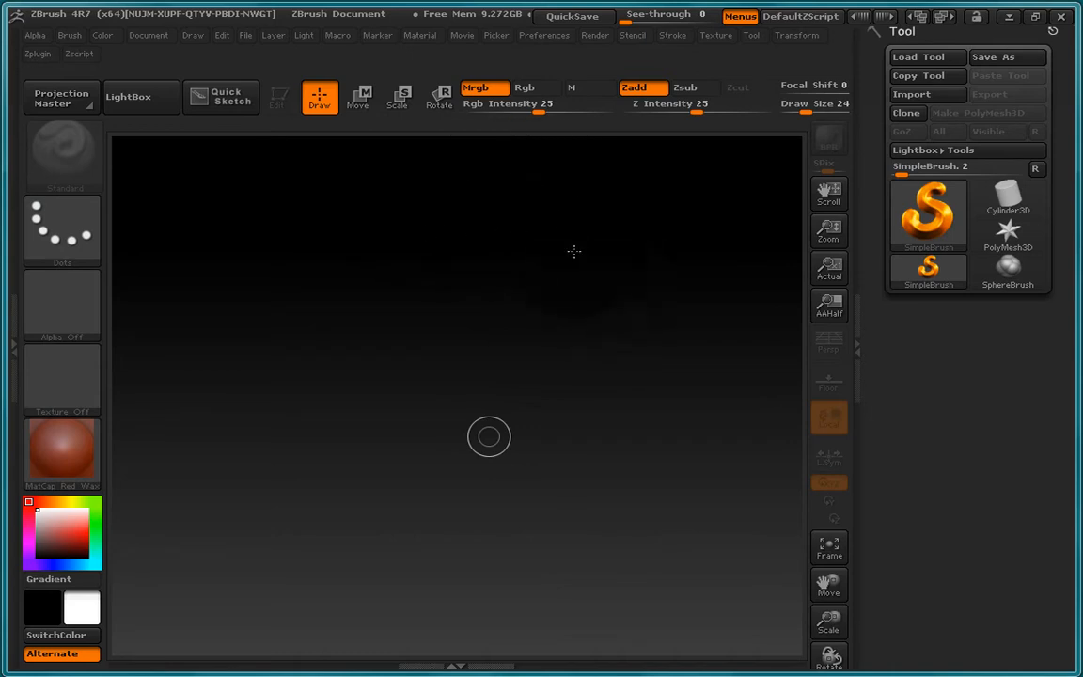
pyautogui.moveTo(298, 467)
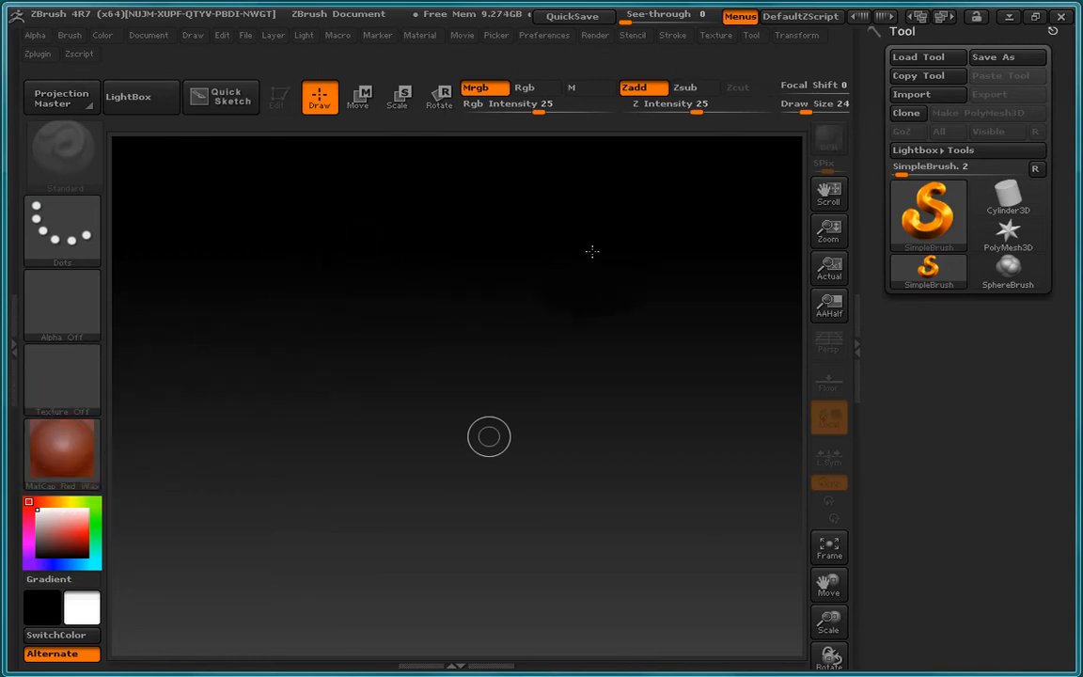
pyautogui.moveTo(310, 342)
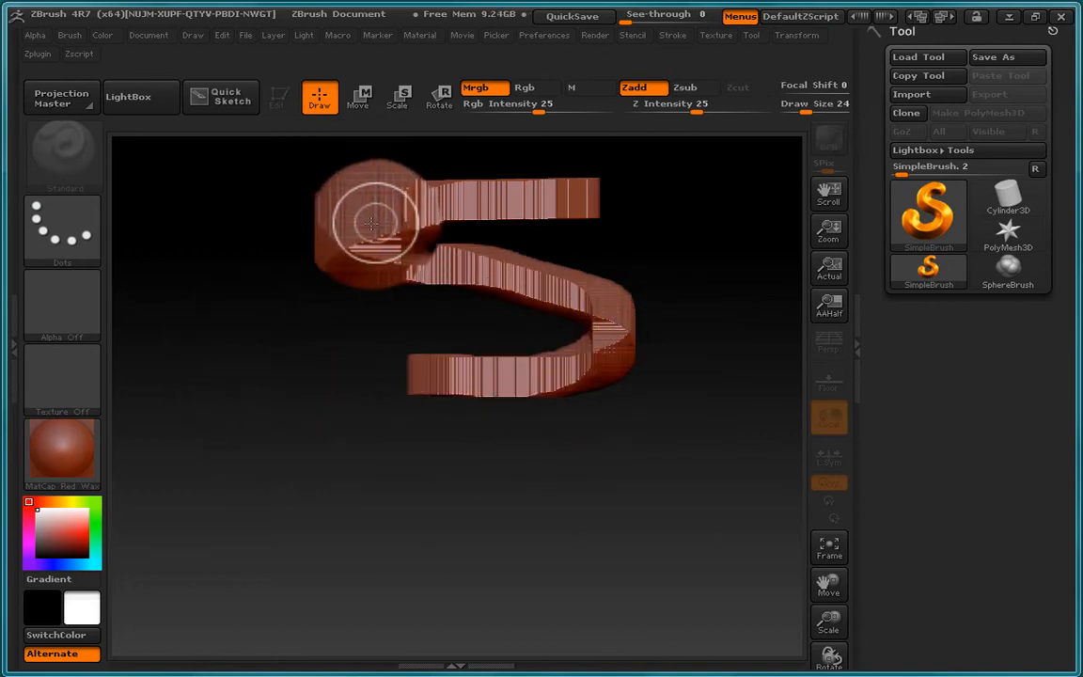
# Step: Paint the red S tube stroke, then drag sphere and cylinder shapes over it
pyautogui.moveTo(371, 223); pyautogui.dragTo(625, 343)
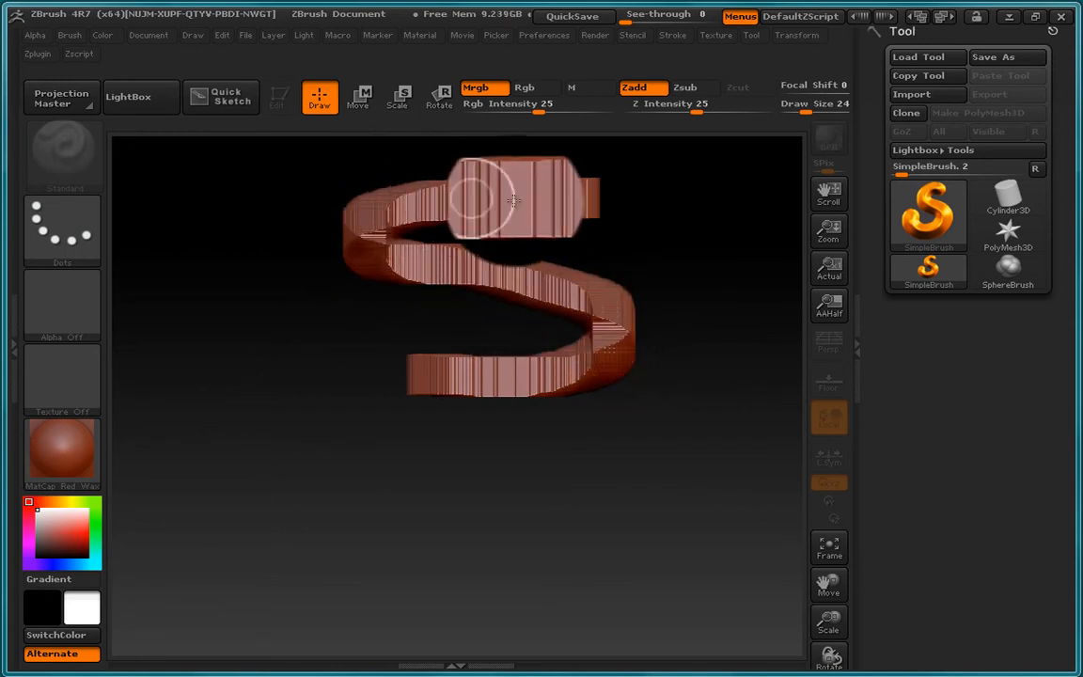
pyautogui.moveTo(512, 197); pyautogui.dragTo(564, 311)
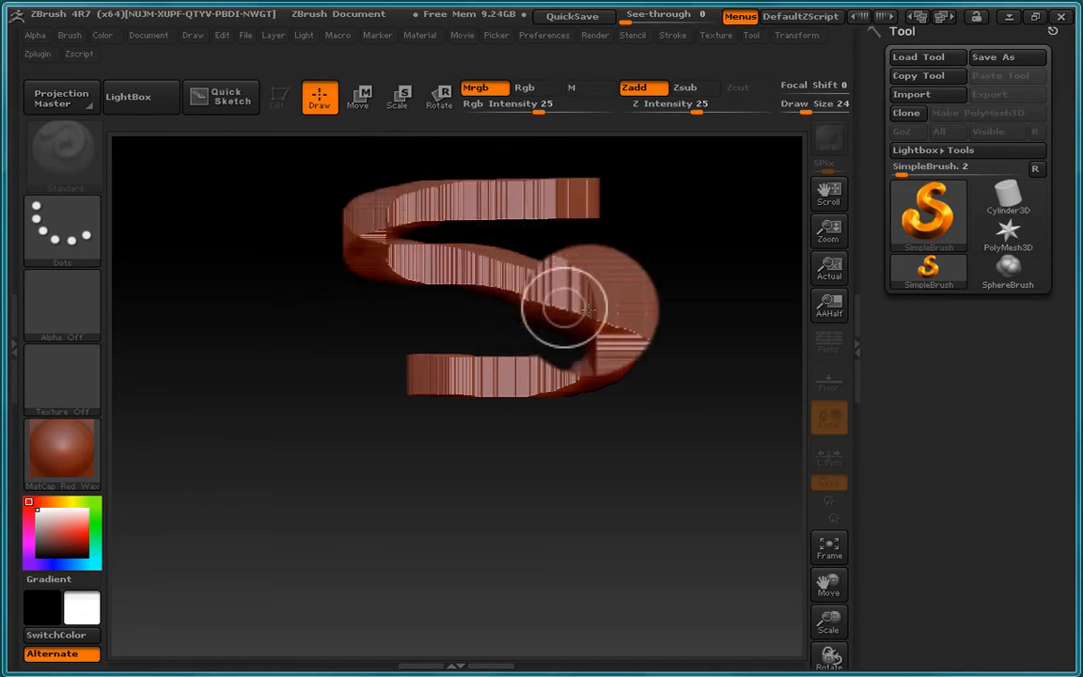
pyautogui.moveTo(564, 310); pyautogui.dragTo(423, 249)
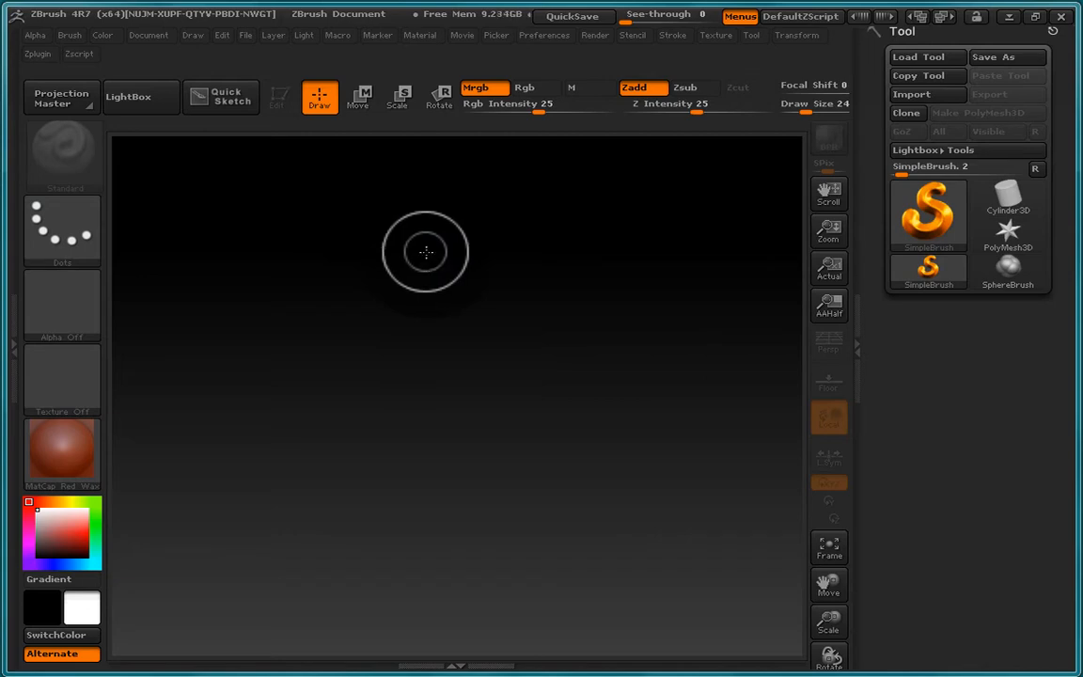
pyautogui.moveTo(226, 297)
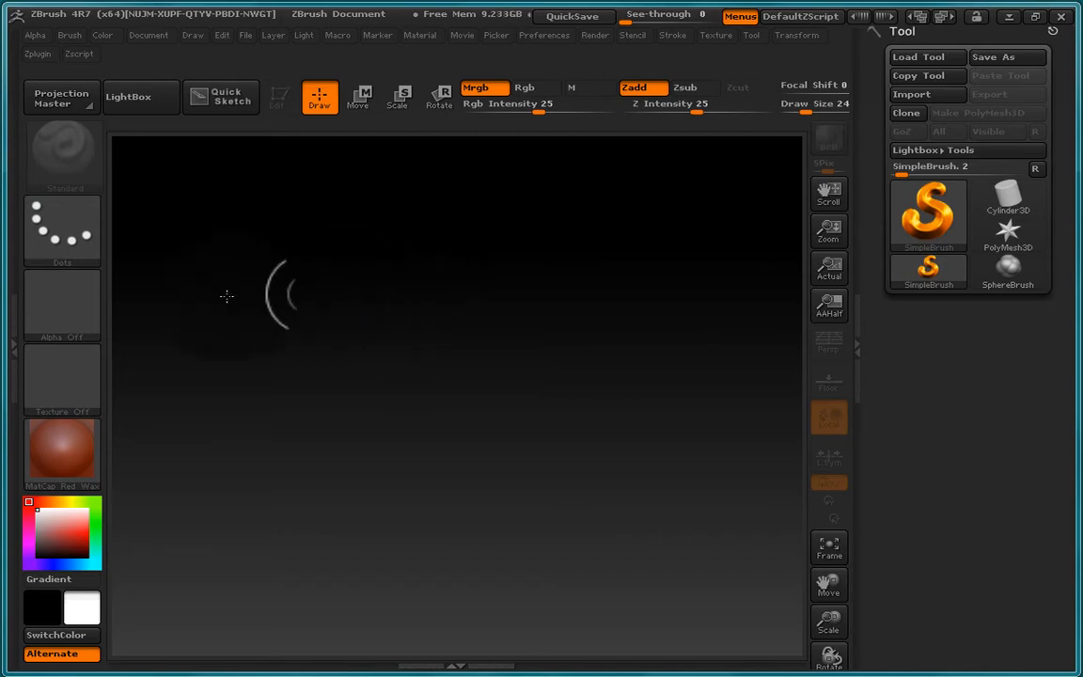
# Step: Choose Alpha 01 as the SimpleBrush's soft round alpha
pyautogui.click(61, 306)
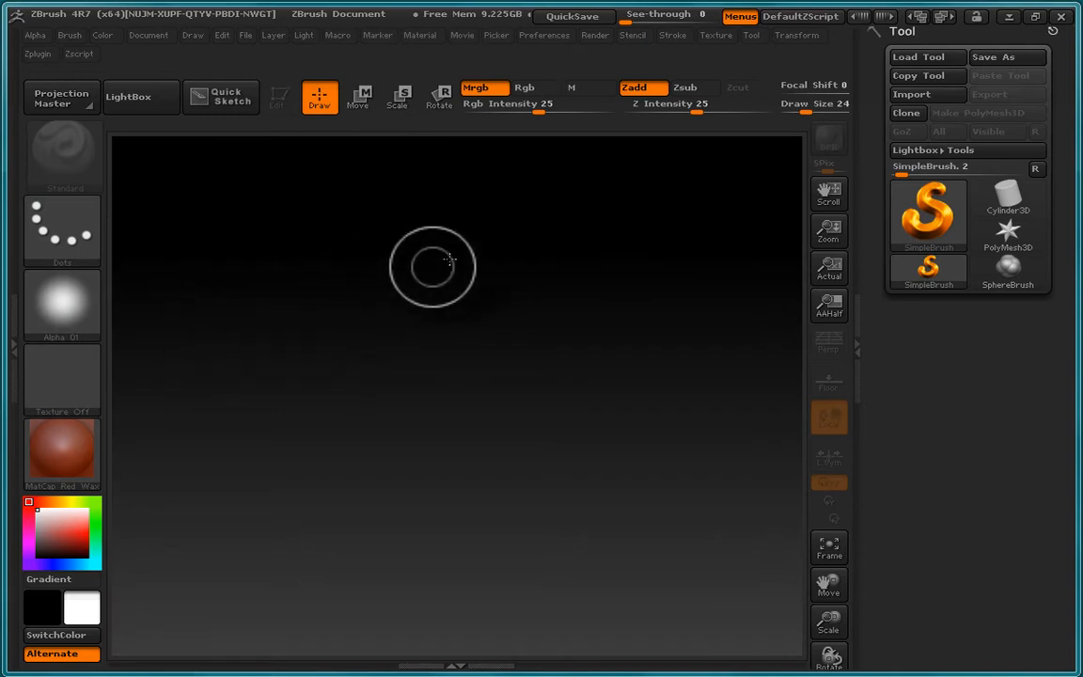
pyautogui.moveTo(498, 294)
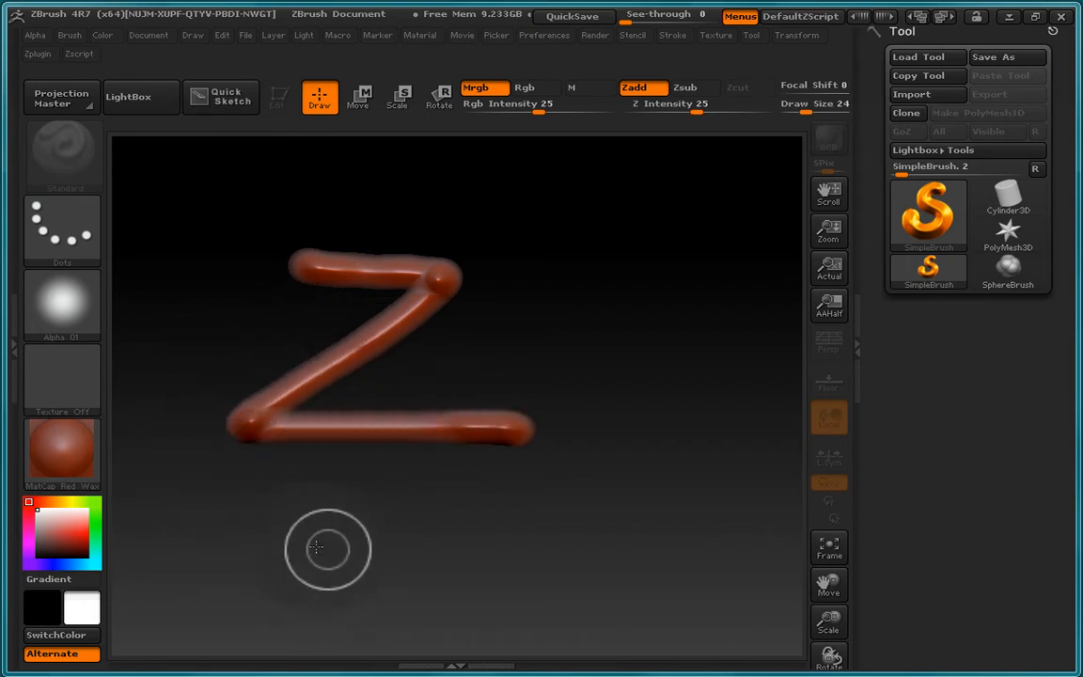
pyautogui.moveTo(487, 205)
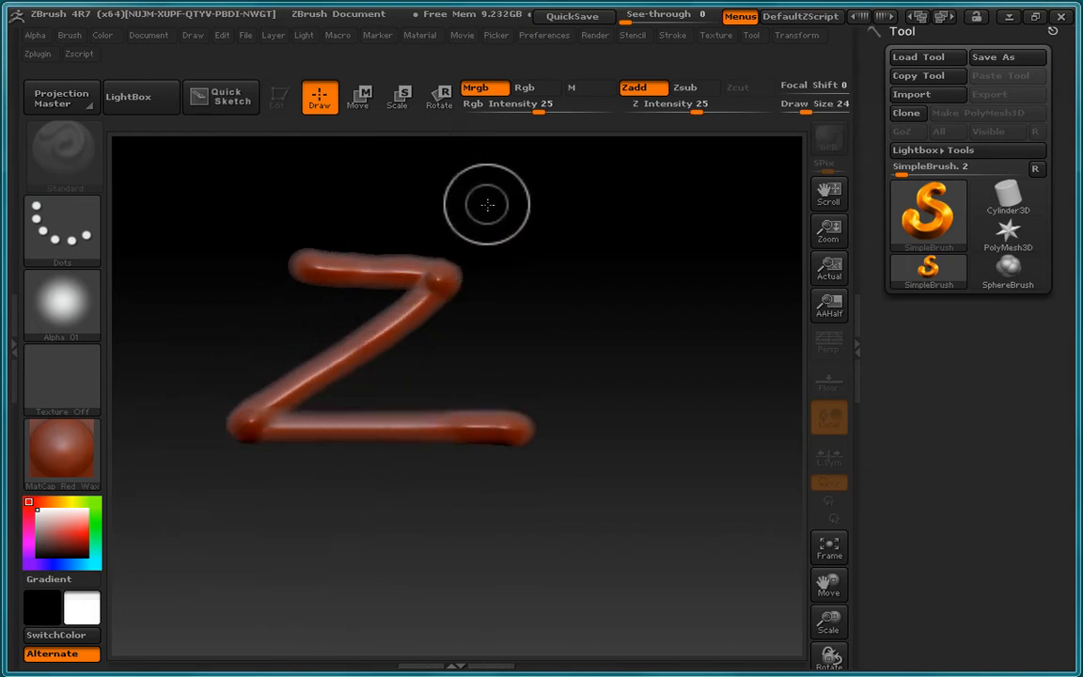
# Step: Paint a 4 in tube strokes, remove its extra top shape, then paint a 3 beside it
pyautogui.moveTo(487, 205); pyautogui.dragTo(360, 286)
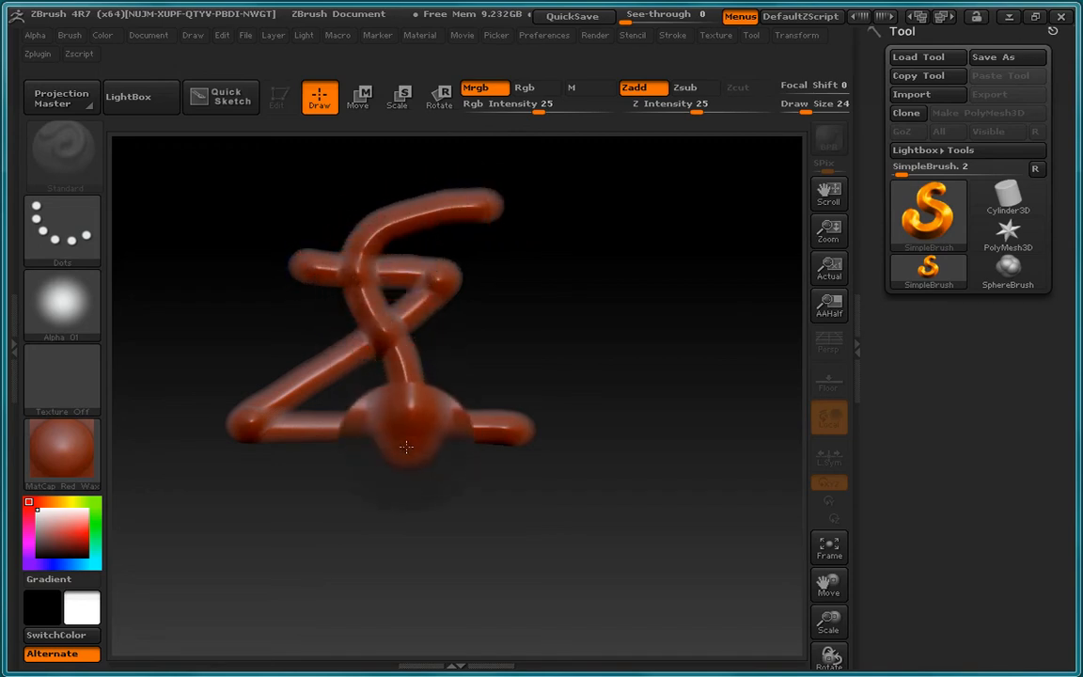
pyautogui.moveTo(405, 442); pyautogui.dragTo(394, 300)
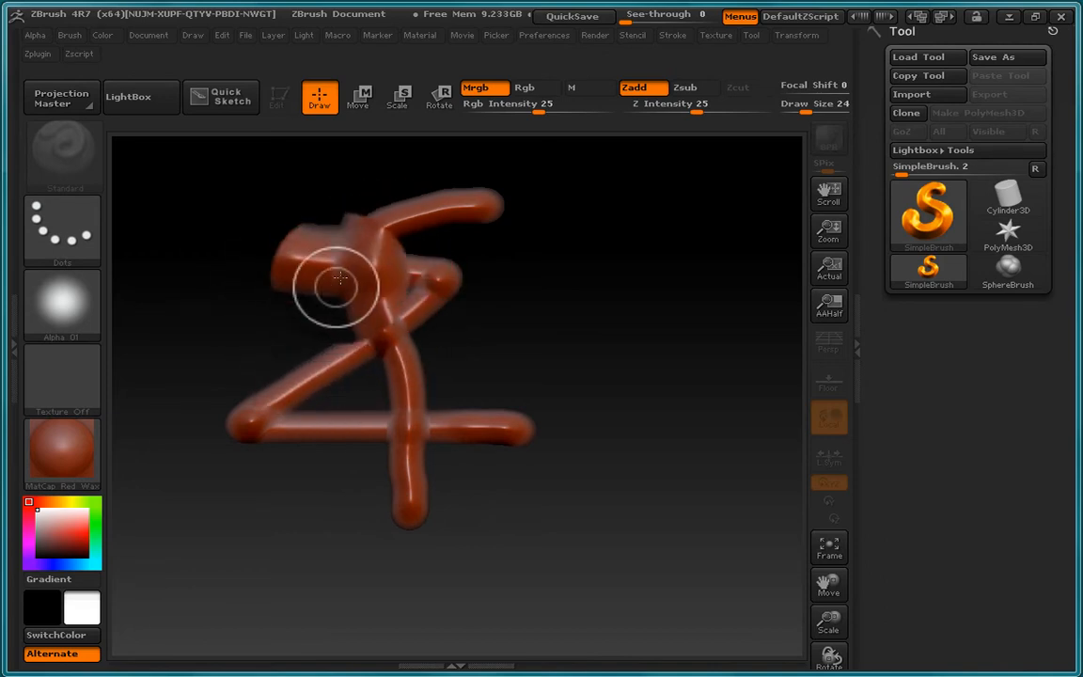
pyautogui.moveTo(339, 277); pyautogui.dragTo(527, 399)
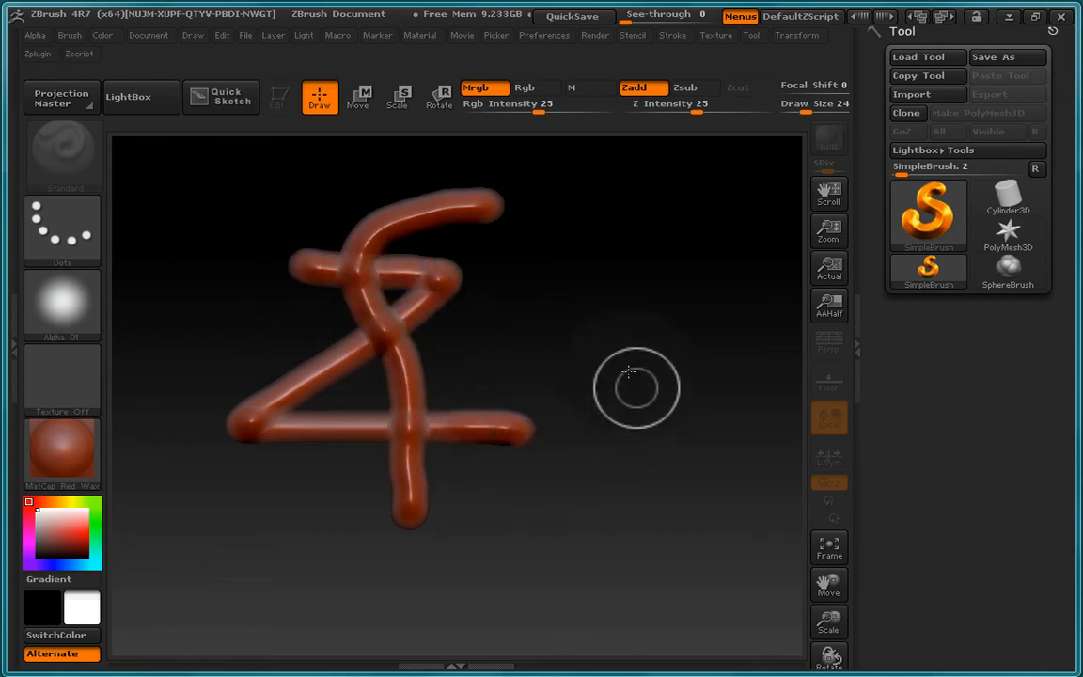
pyautogui.moveTo(521, 293)
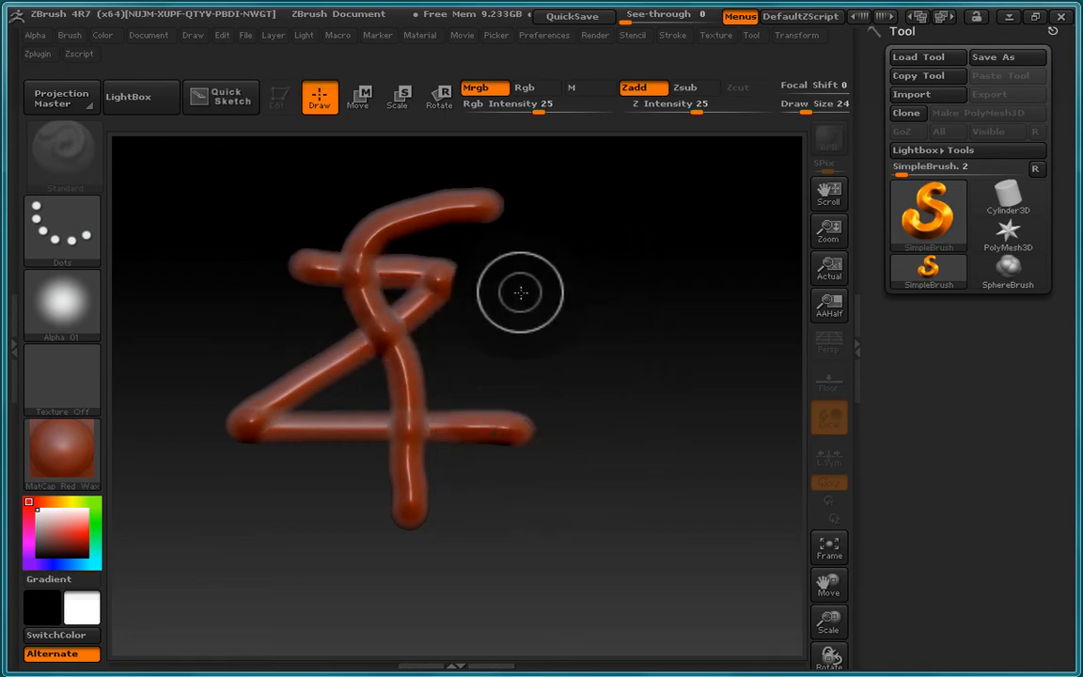
pyautogui.moveTo(522, 291); pyautogui.dragTo(564, 467)
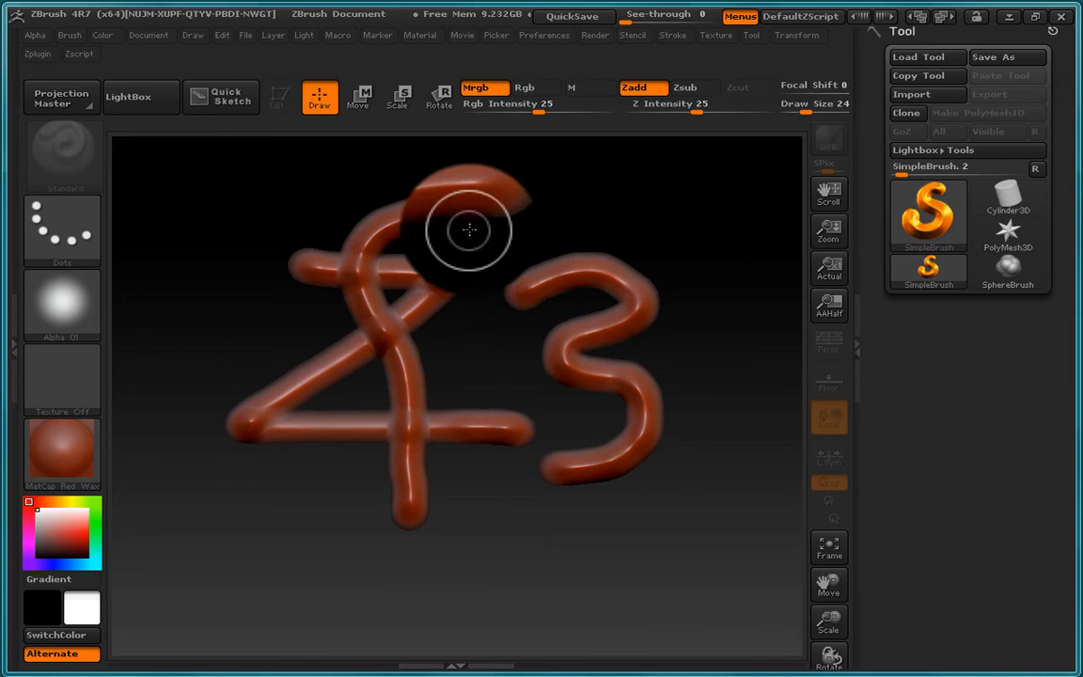
pyautogui.moveTo(469, 230); pyautogui.dragTo(647, 360)
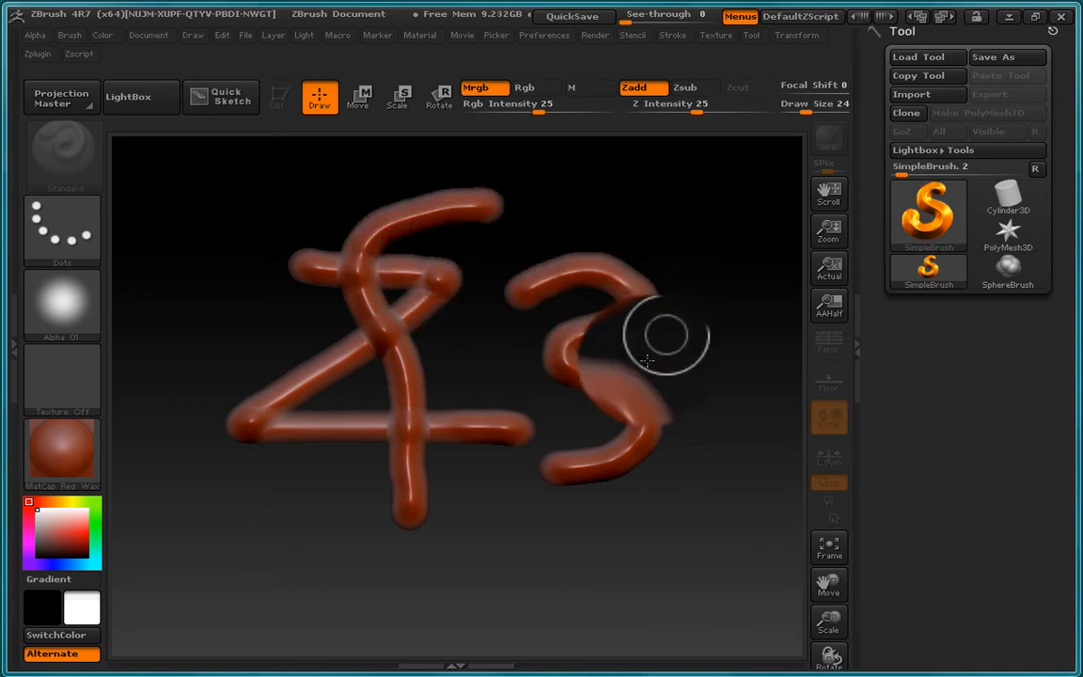
pyautogui.click(363, 97)
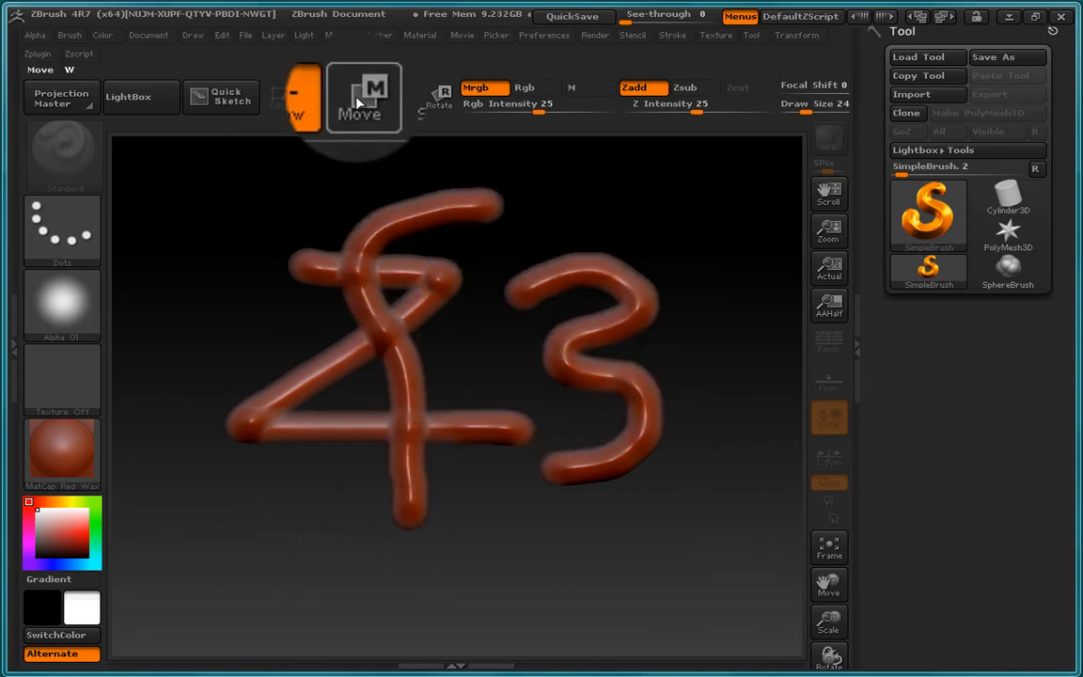
pyautogui.click(435, 97)
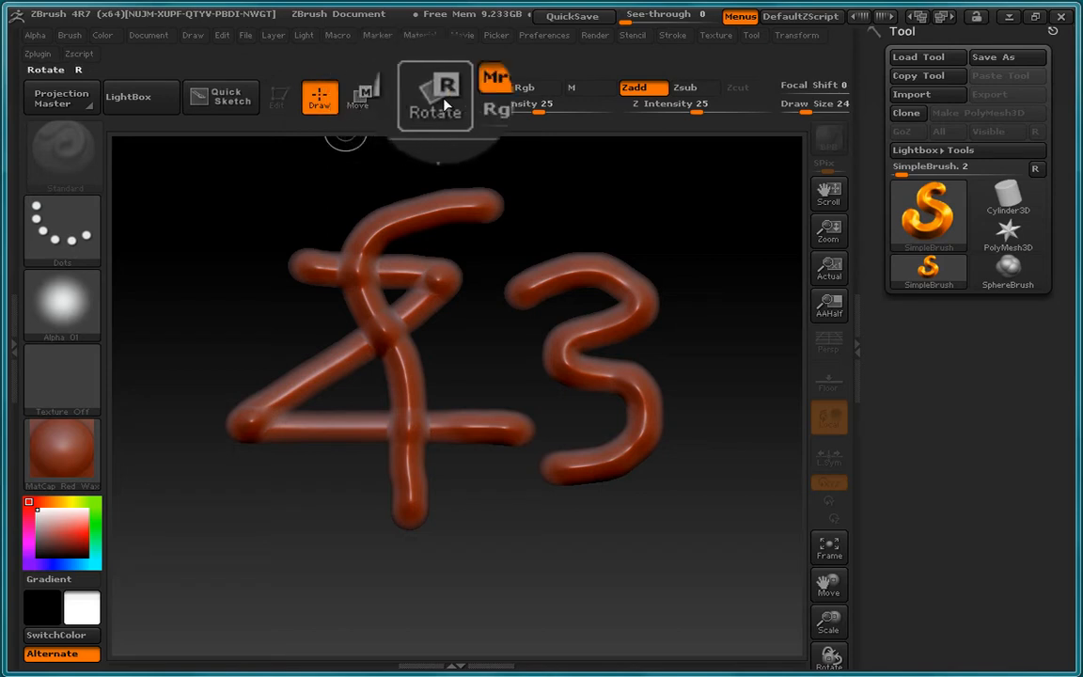
pyautogui.click(358, 98)
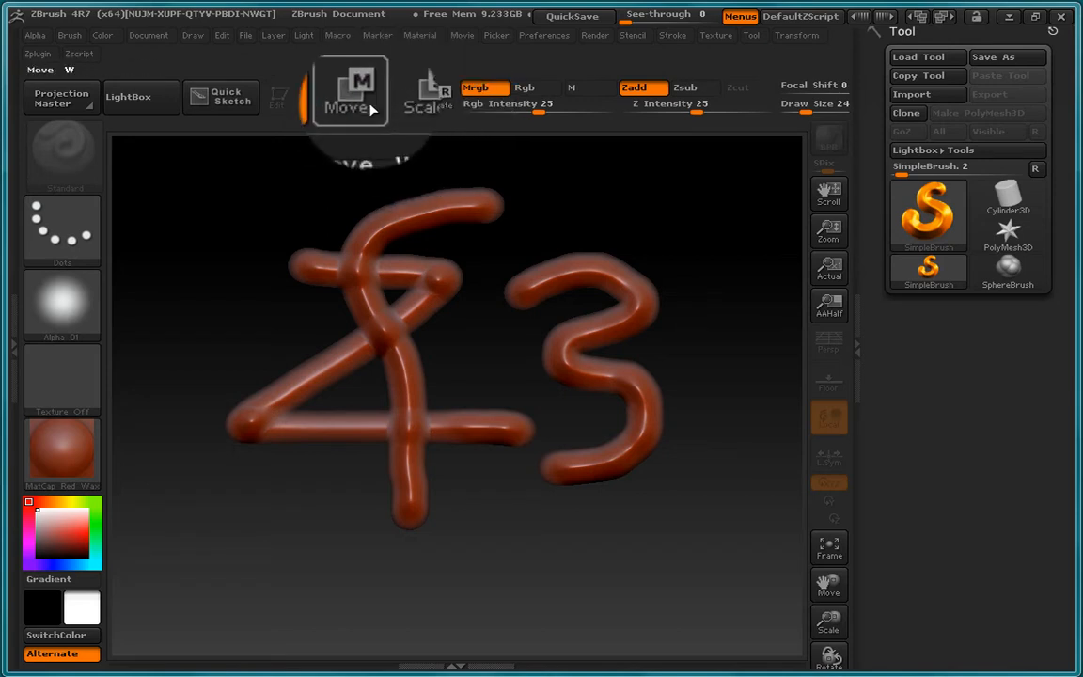
pyautogui.click(416, 93)
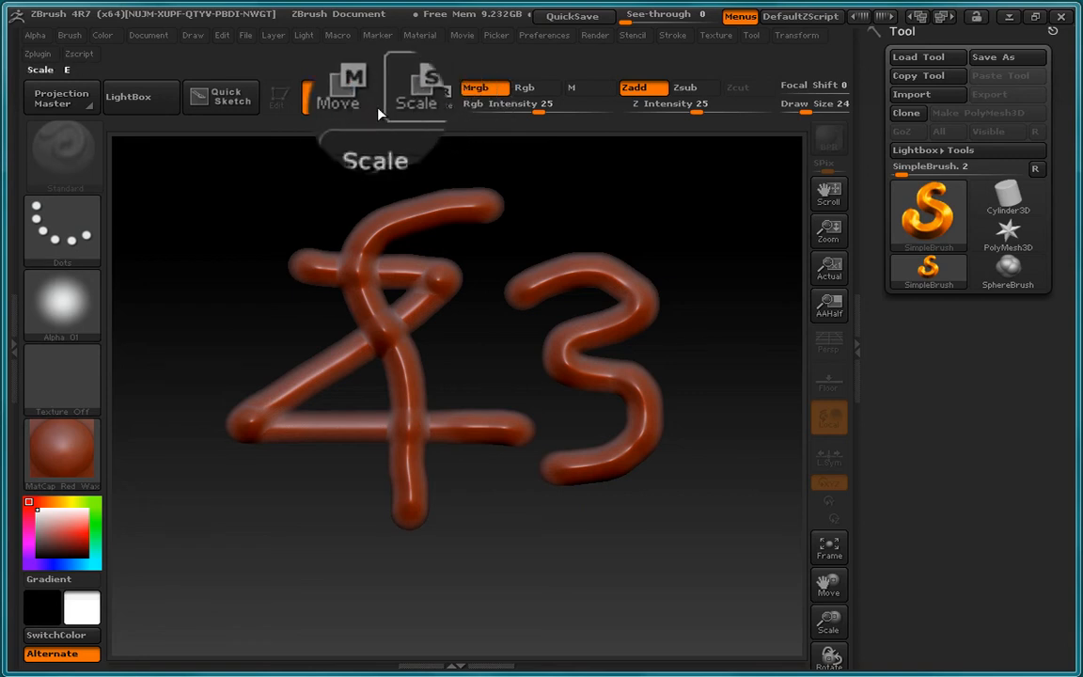
pyautogui.click(359, 97)
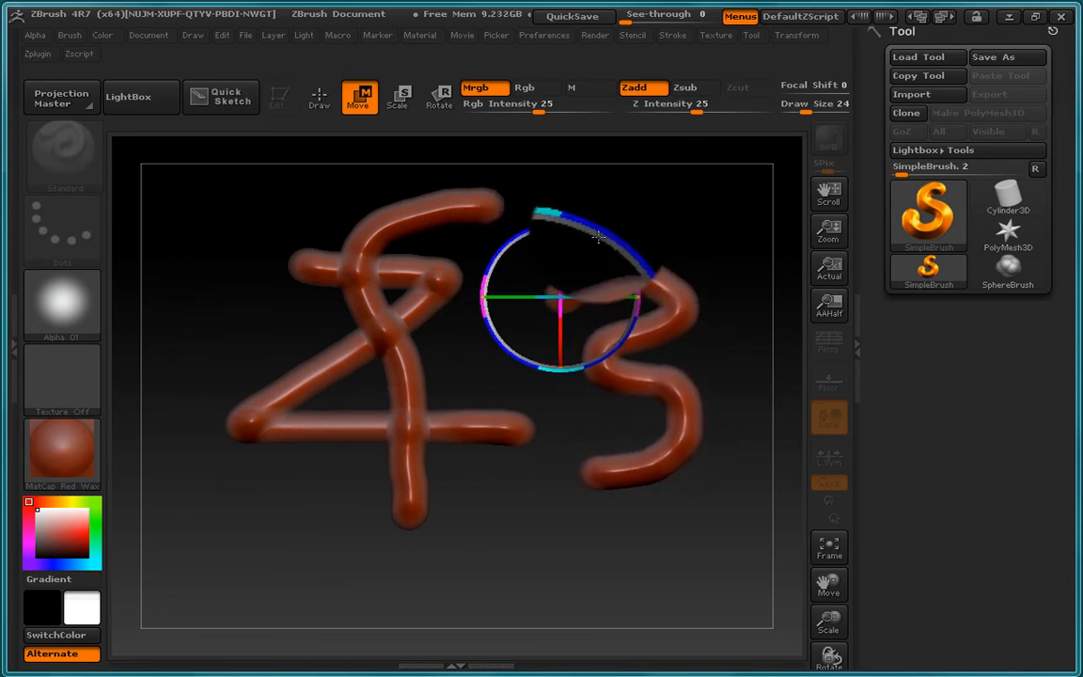
# Step: Move and resize the 3 stroke, then rotate it around its centre
pyautogui.click(396, 97)
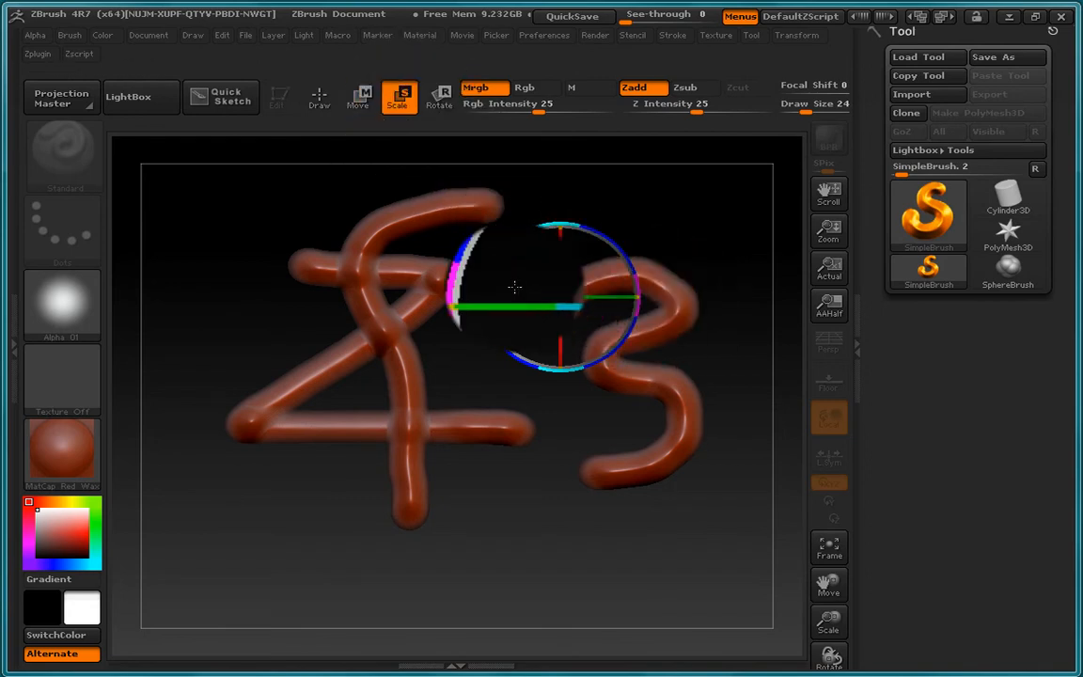
pyautogui.moveTo(514, 287); pyautogui.dragTo(622, 375)
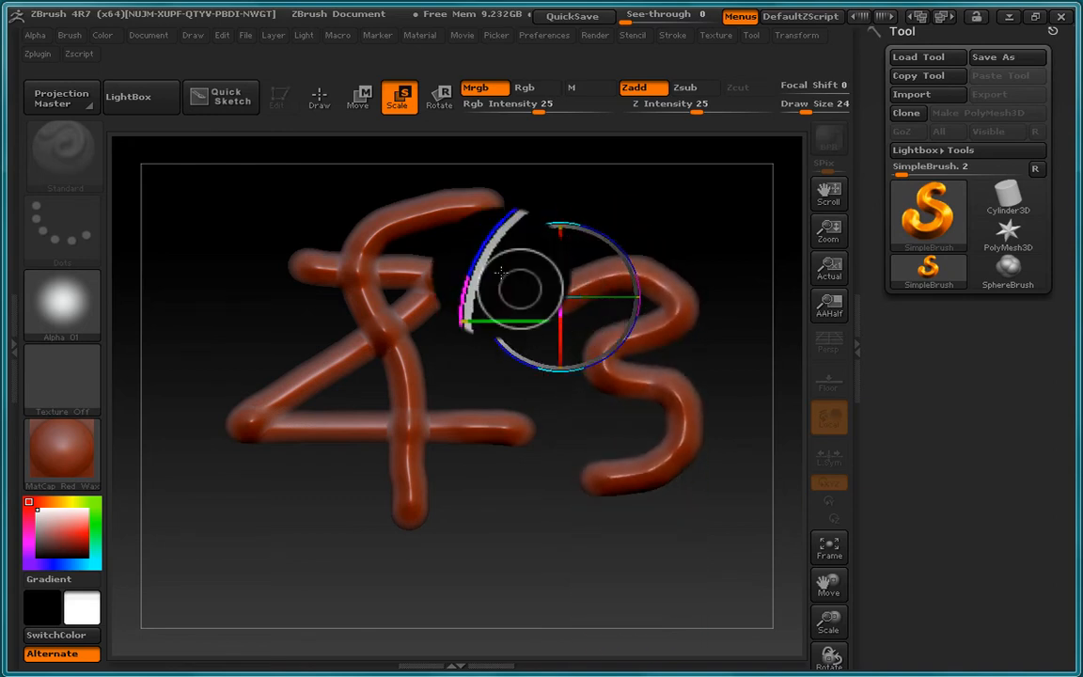
pyautogui.click(438, 97)
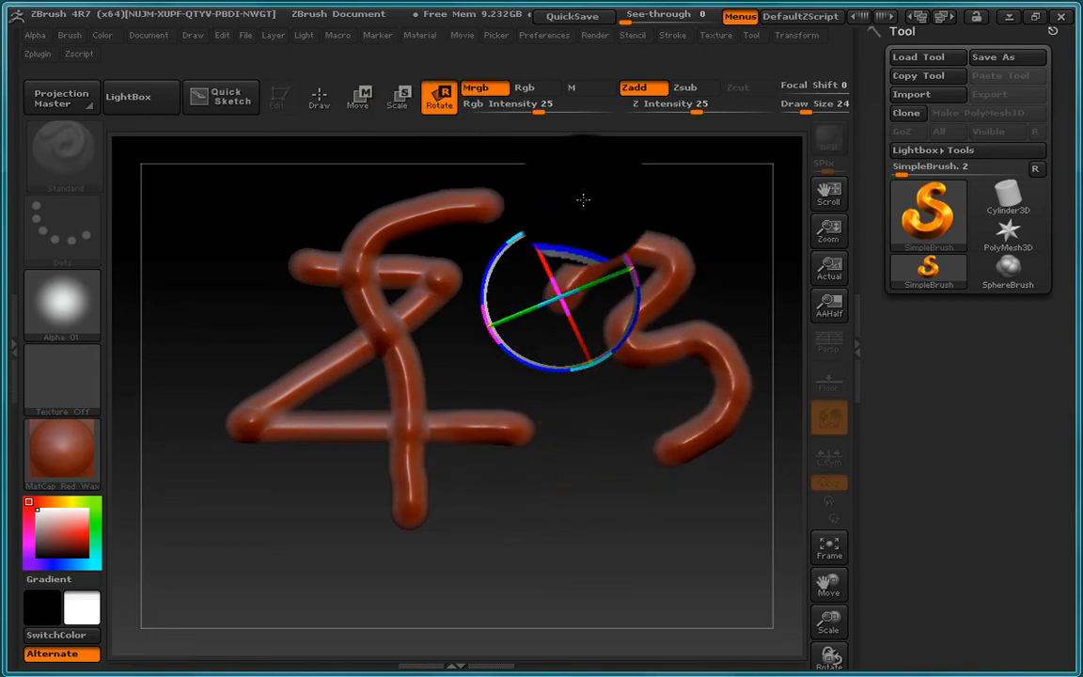
pyautogui.moveTo(583, 200); pyautogui.dragTo(630, 341)
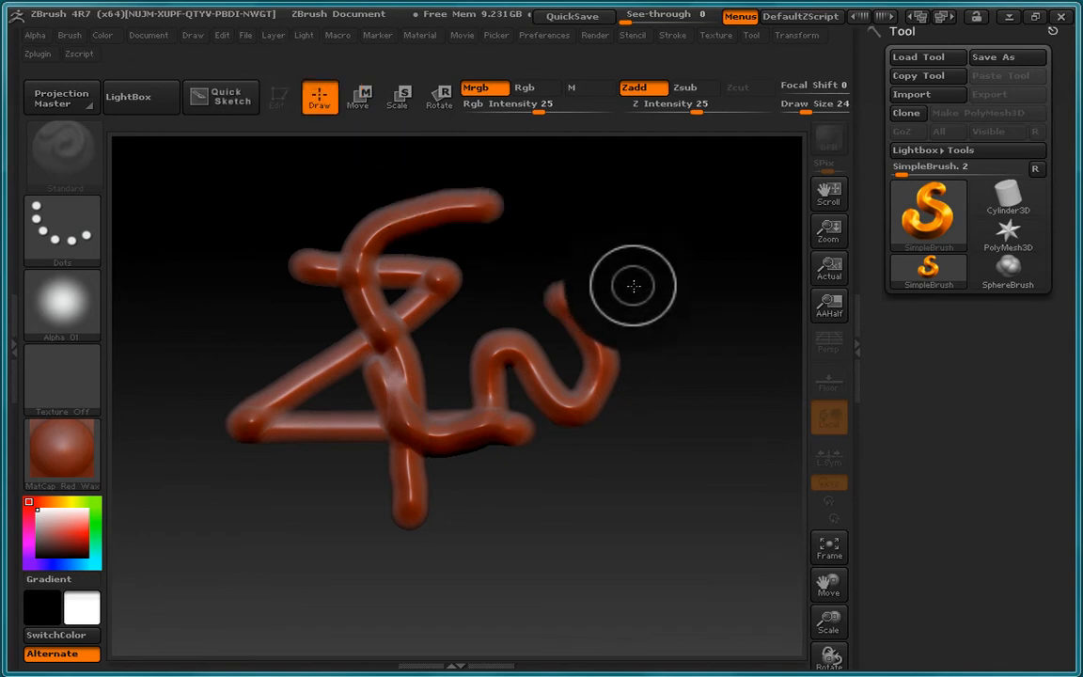
# Step: Erase depth with Alt-Zsub across the squiggle's tail and the 4's upper loop
pyautogui.moveTo(634, 287); pyautogui.dragTo(439, 287)
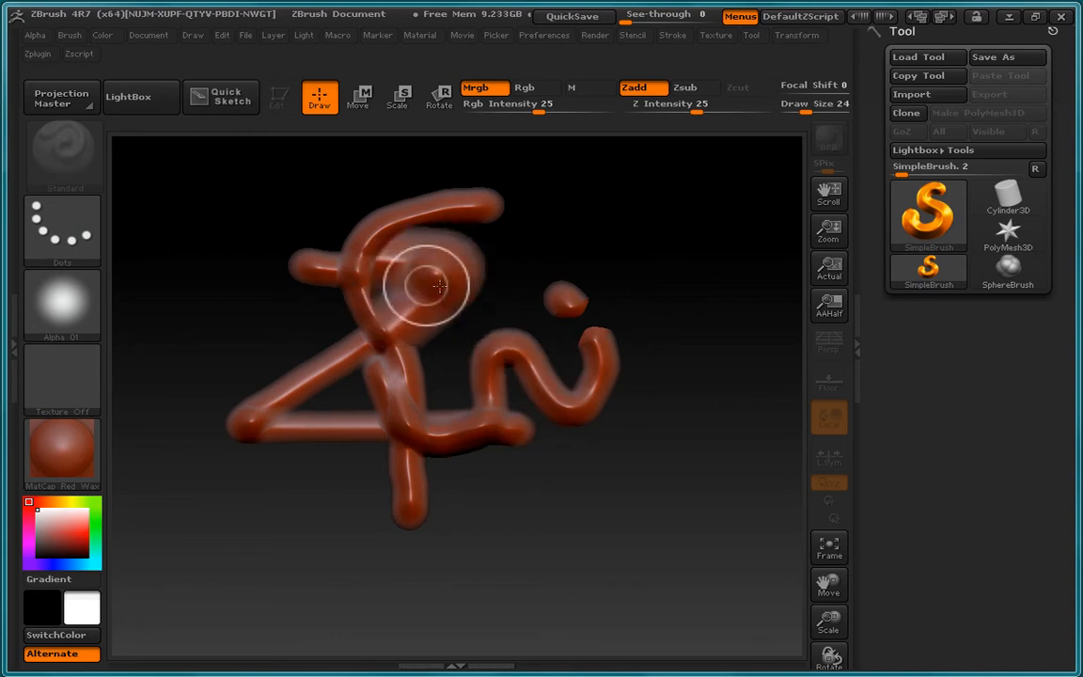
pyautogui.moveTo(437, 286); pyautogui.dragTo(343, 314)
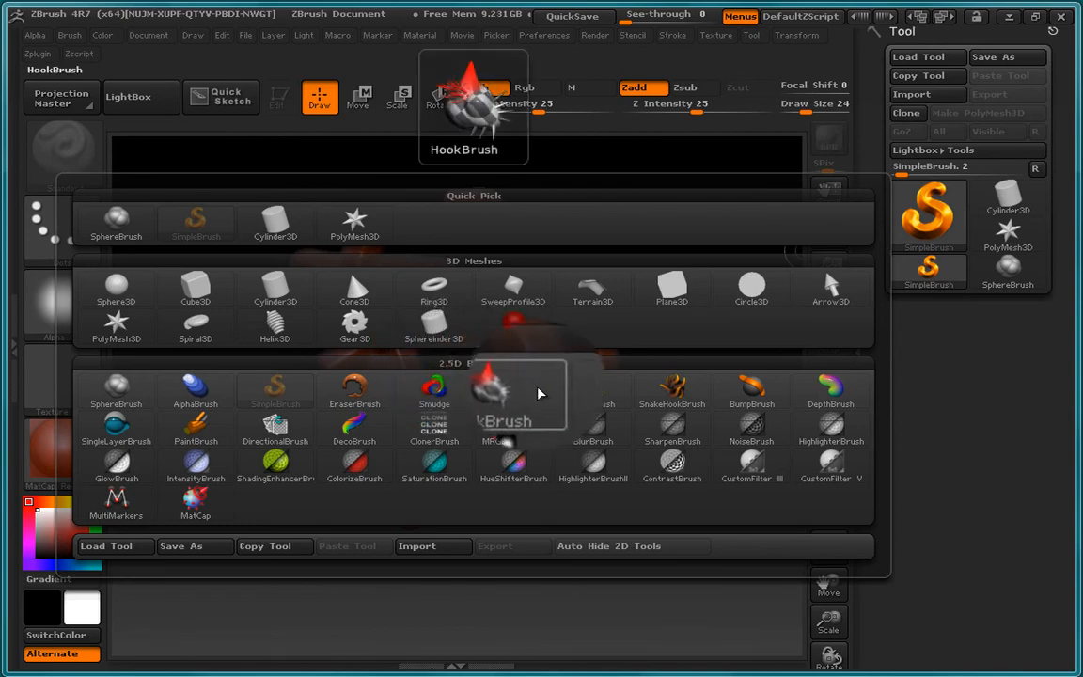
# Step: Select SphereBrush from the 2.5D Brushes and paint a bulging blob onto the squiggle
pyautogui.click(116, 390)
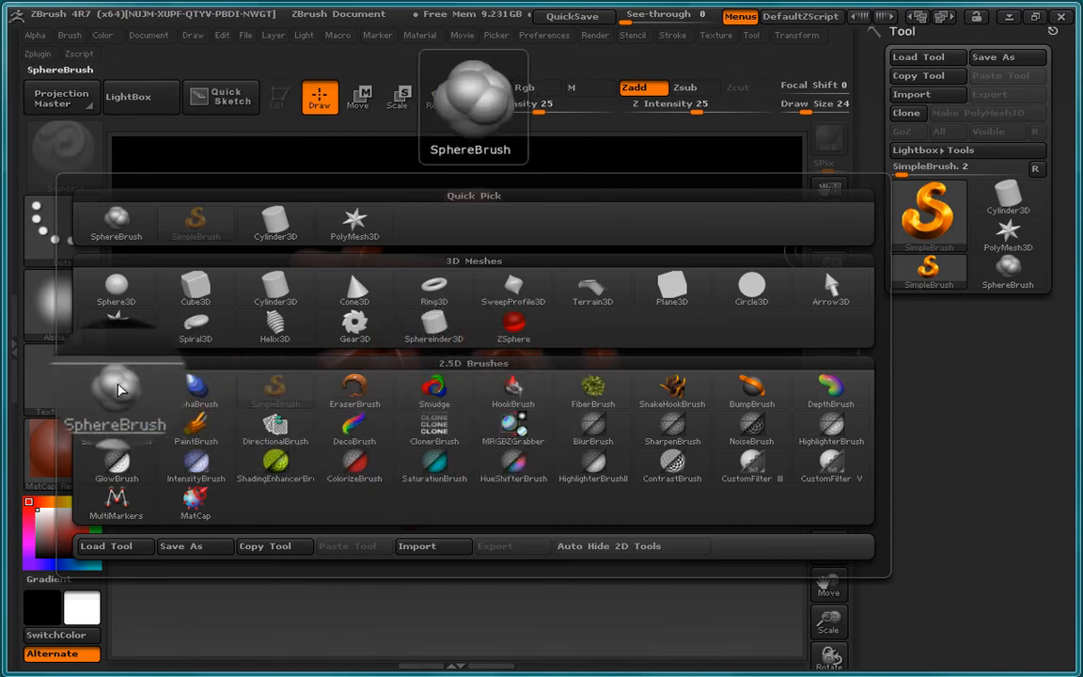
pyautogui.click(434, 388)
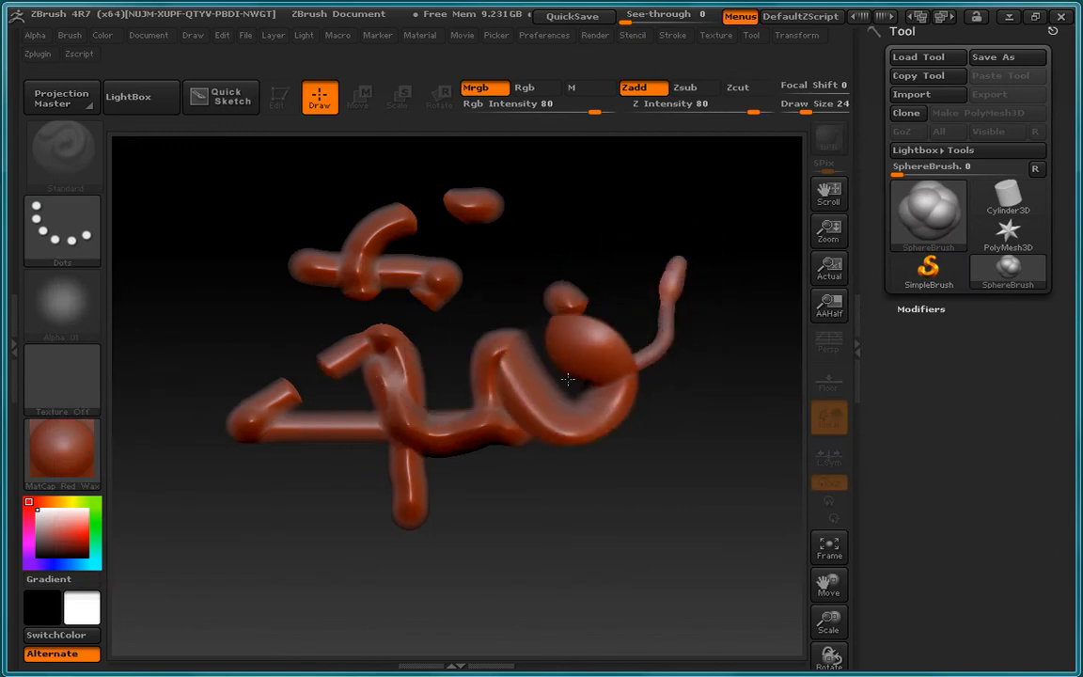
pyautogui.moveTo(564, 376); pyautogui.dragTo(400, 390)
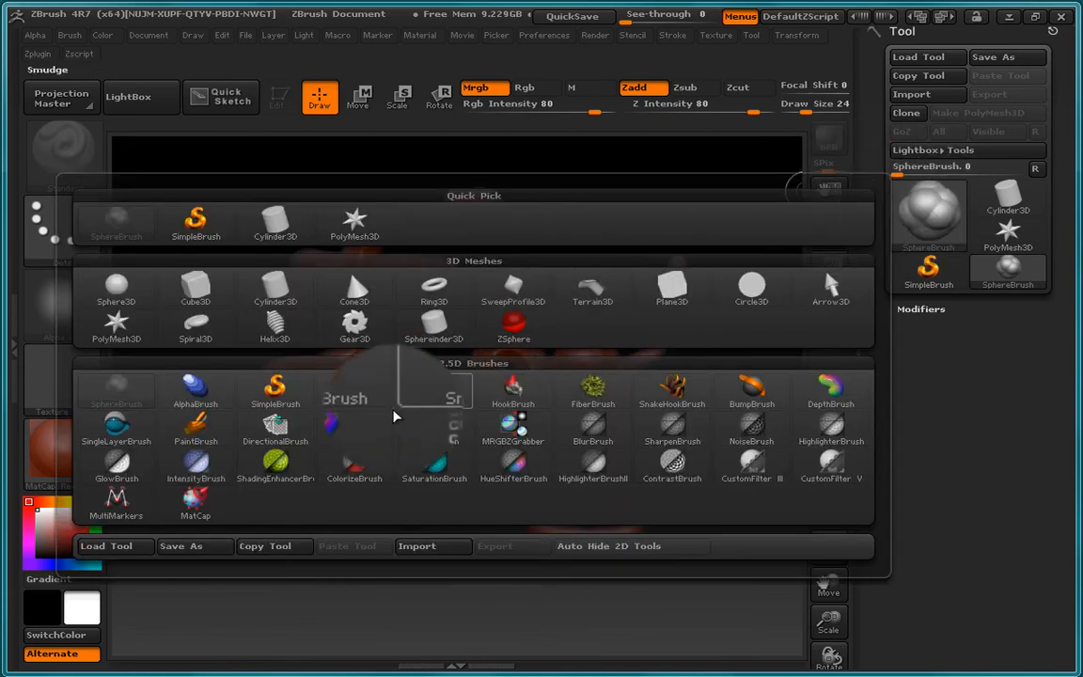
pyautogui.moveTo(196, 433)
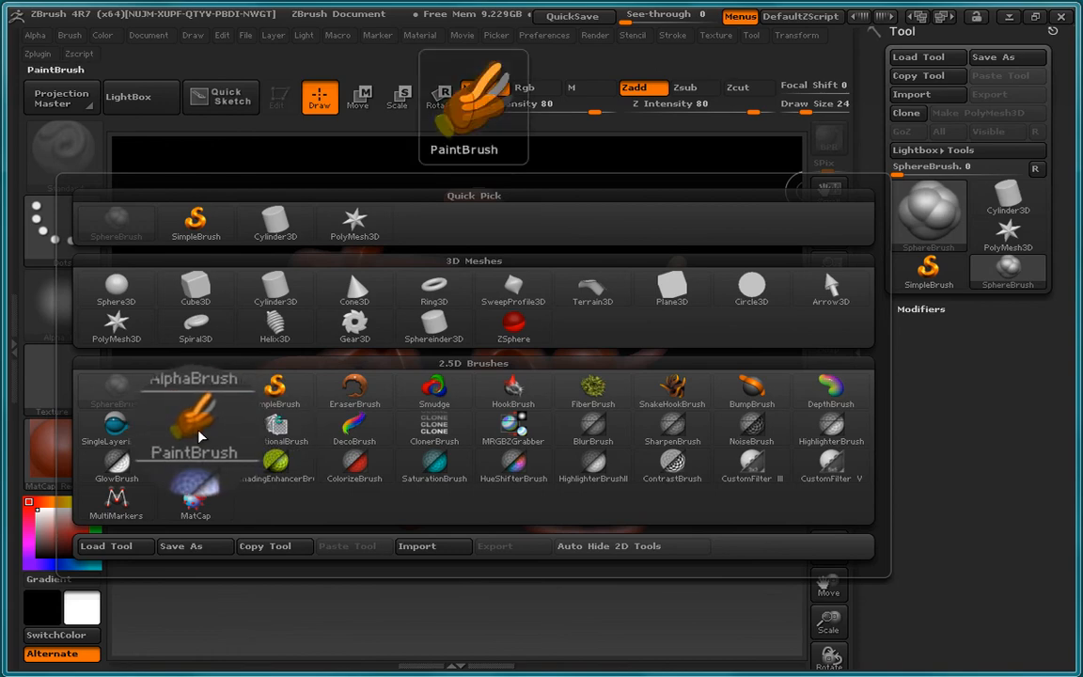
pyautogui.moveTo(173, 373)
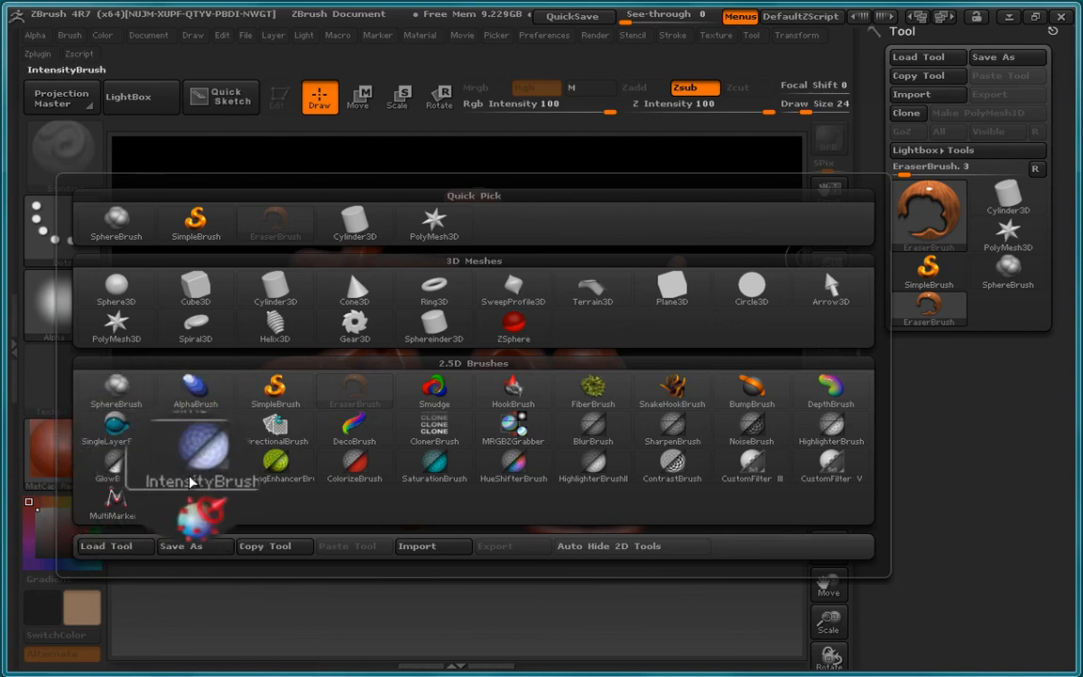
pyautogui.moveTo(294, 428)
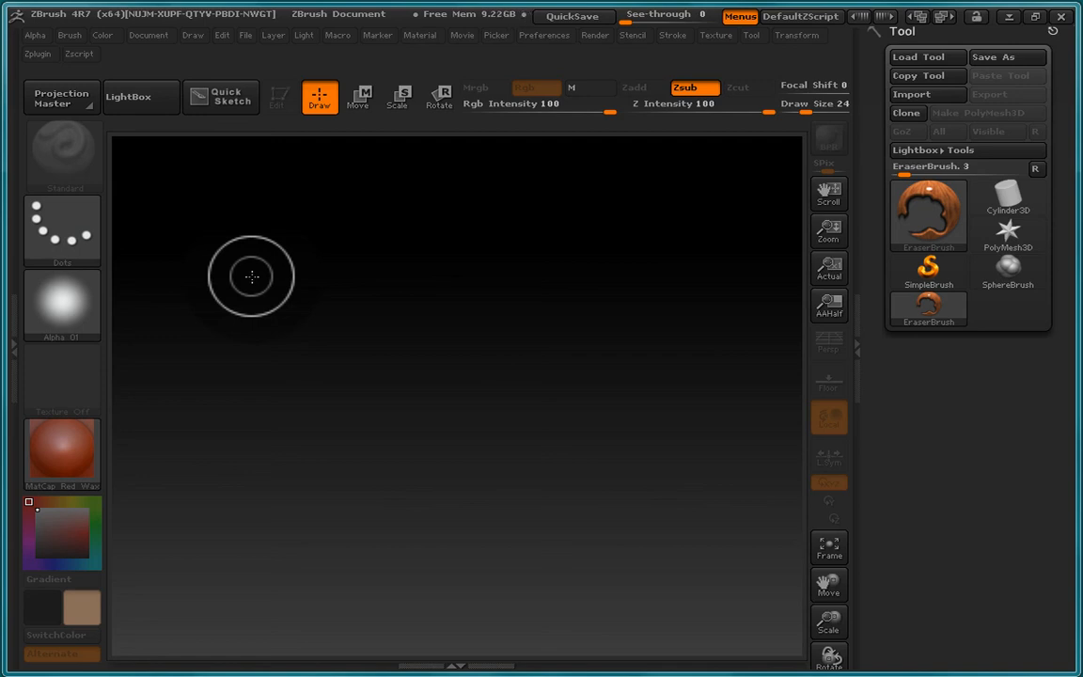
pyautogui.moveTo(337, 357)
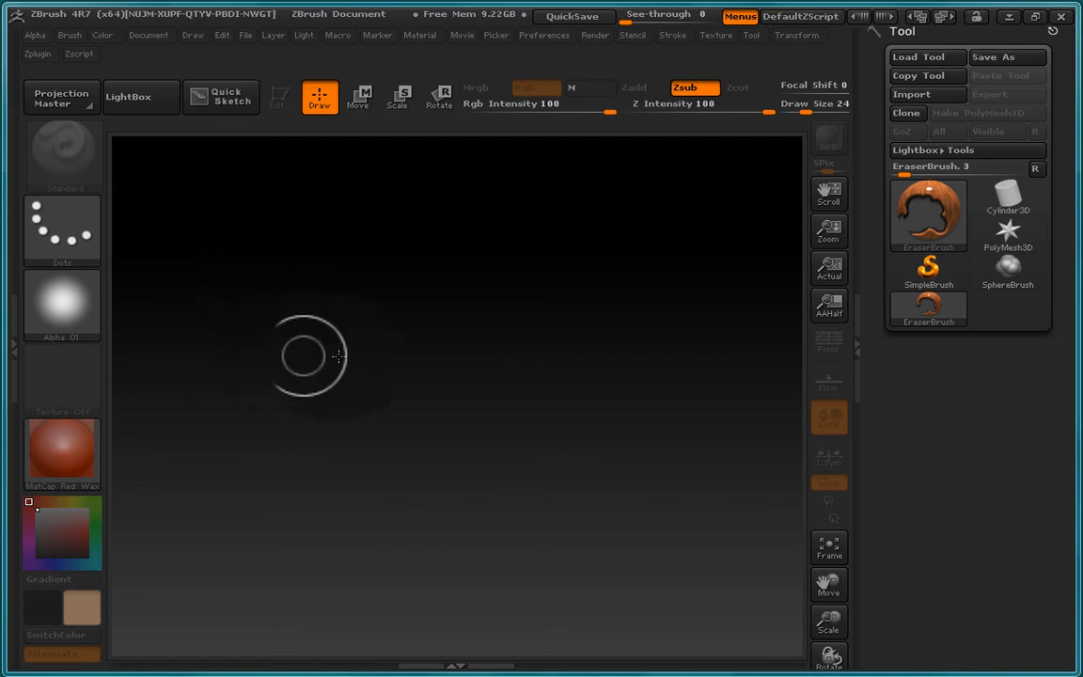